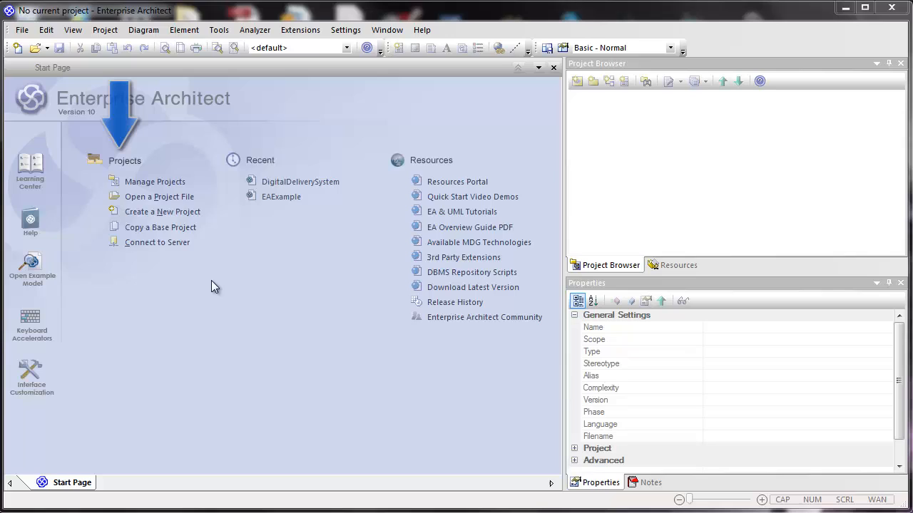
mouse_move(150, 280)
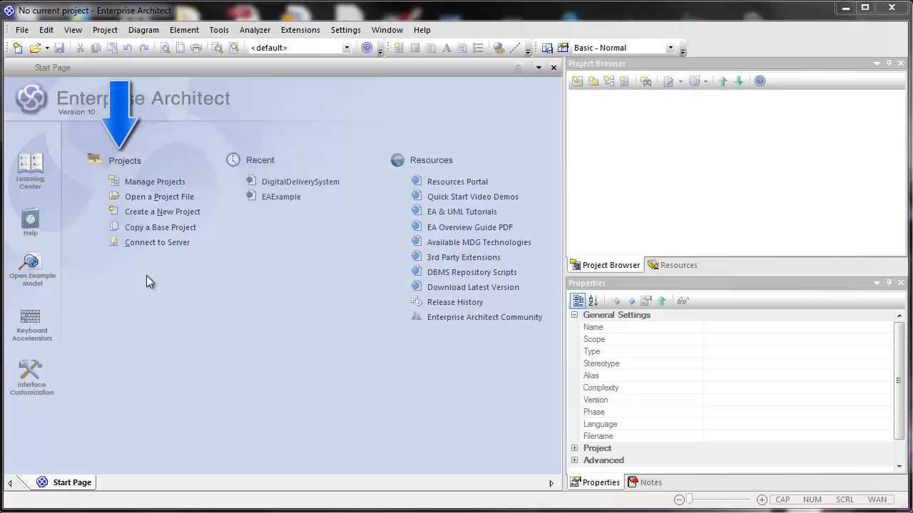
mouse_move(271, 268)
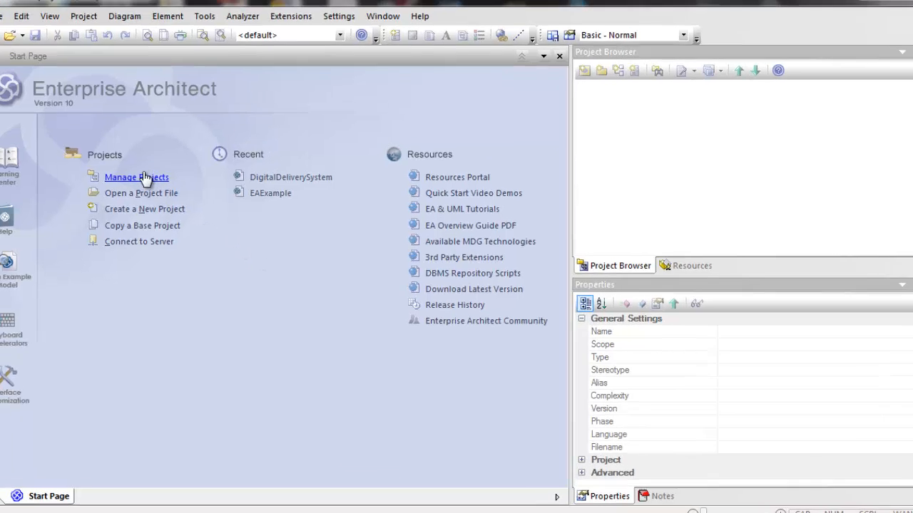
Step: Browse the recent projects list, then view and close the online resources portal
click(136, 177)
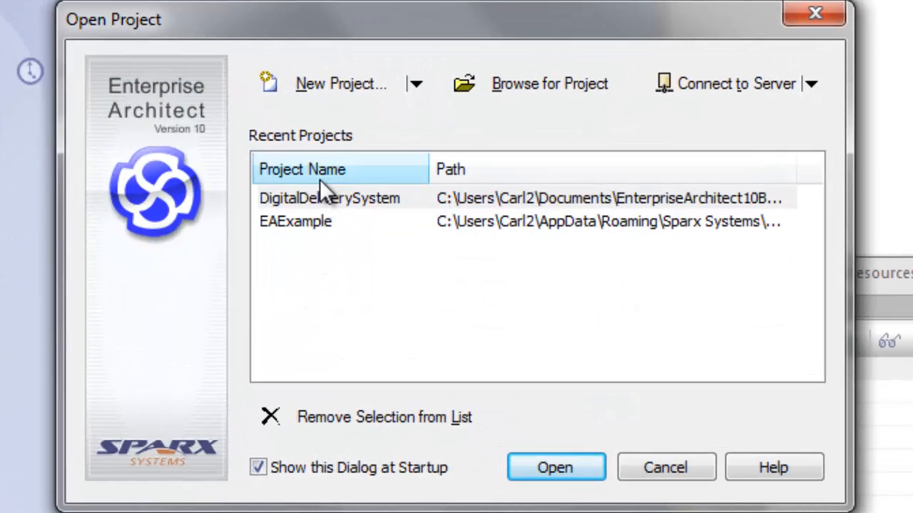
click(329, 197)
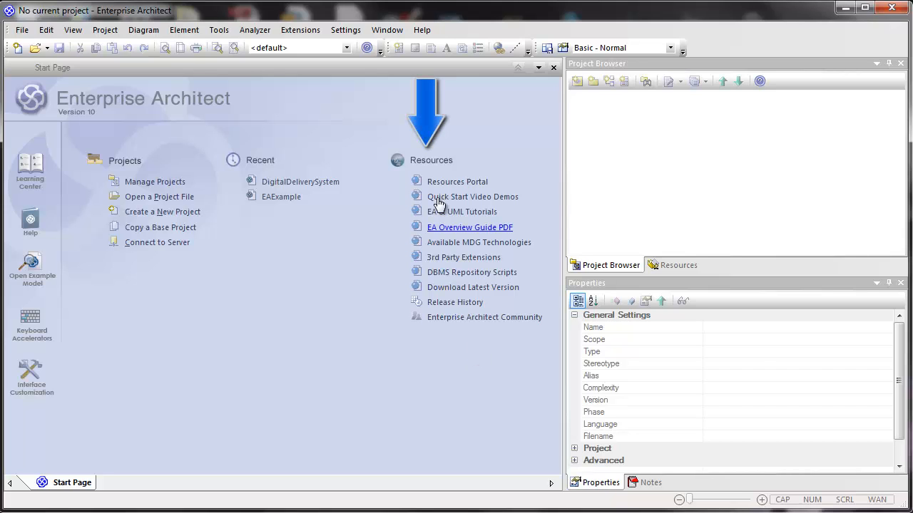
click(457, 181)
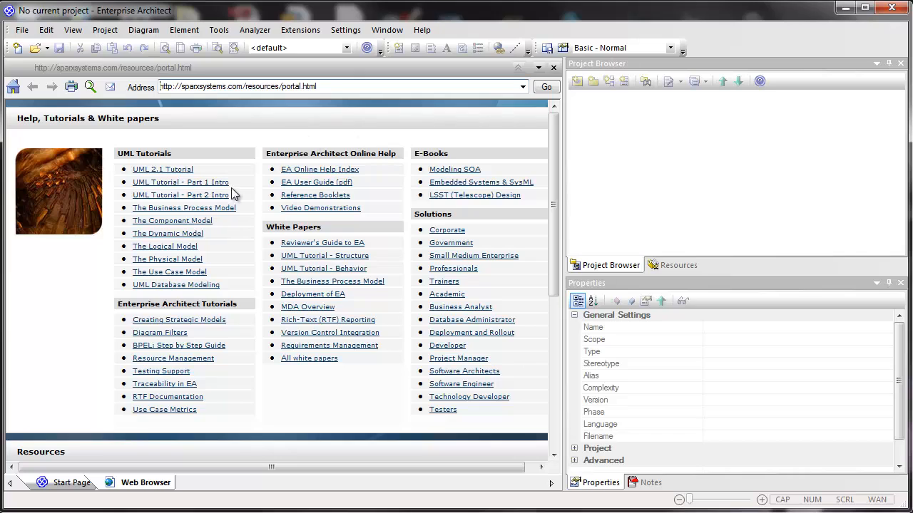
mouse_move(571, 98)
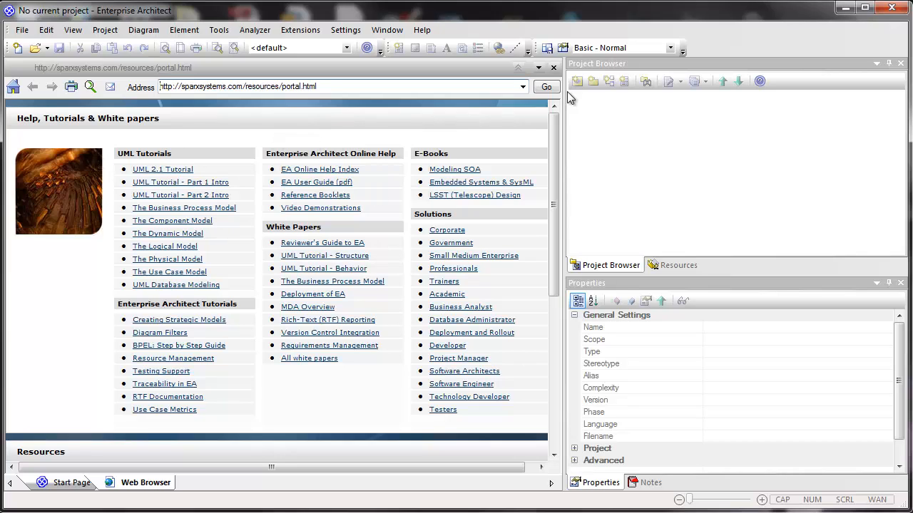
click(553, 68)
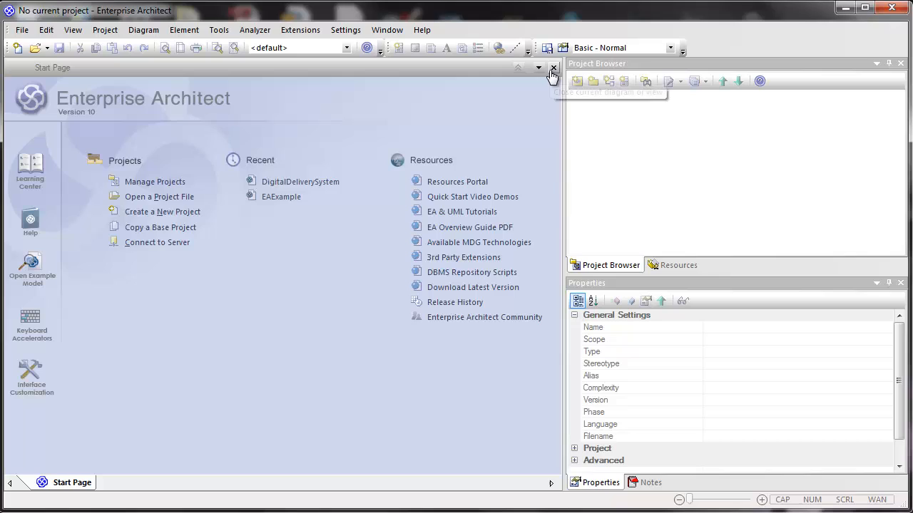
mouse_move(66, 158)
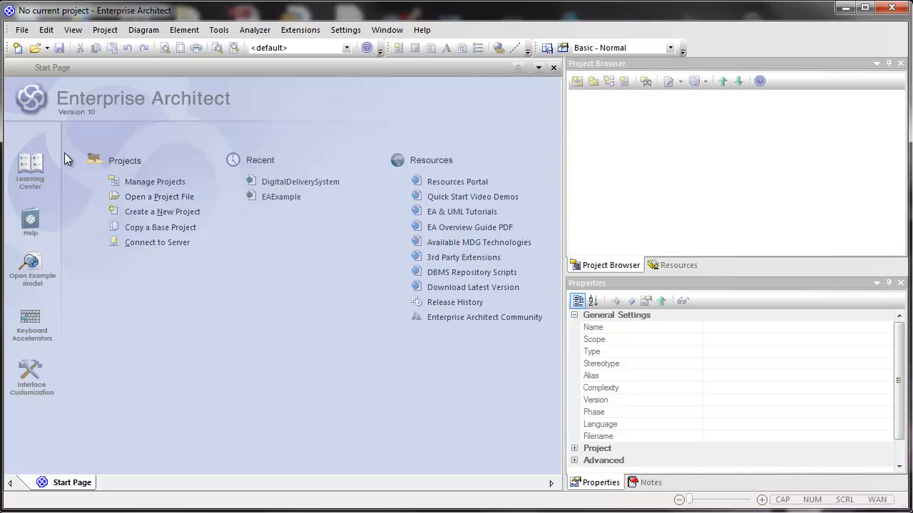
mouse_move(66, 164)
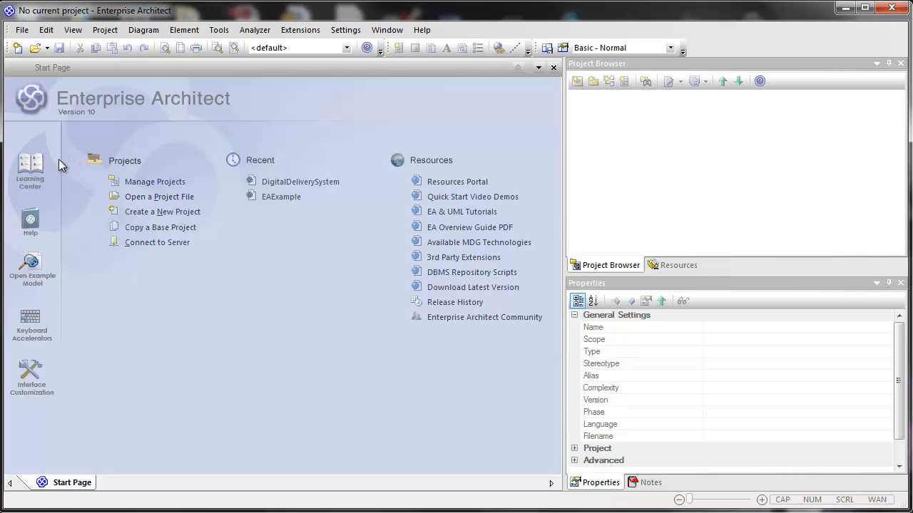
Step: Explore the Learning Center's Getting Started guide and the Enterprise Architect User Guide
click(30, 163)
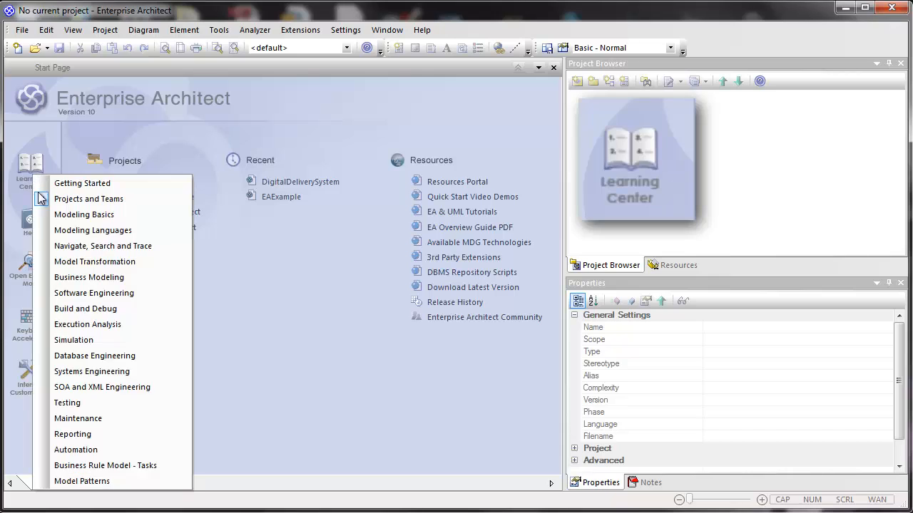
click(82, 184)
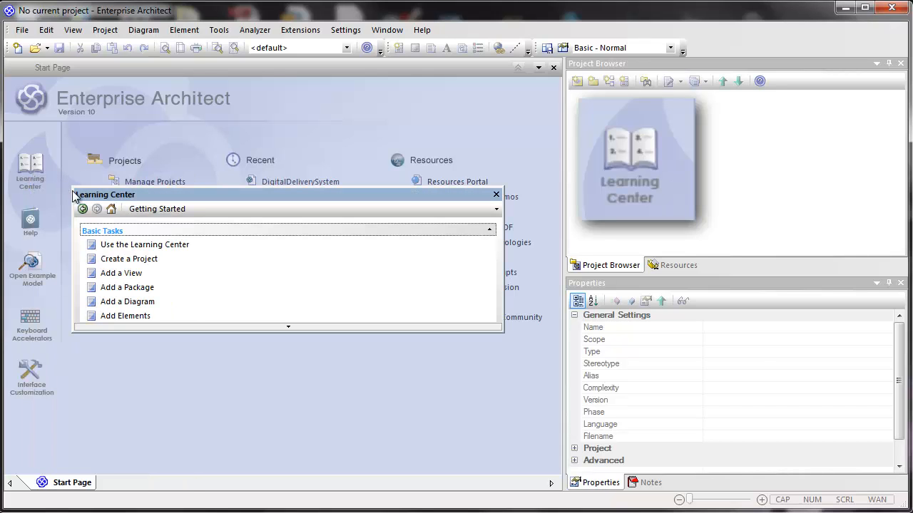
mouse_move(144, 245)
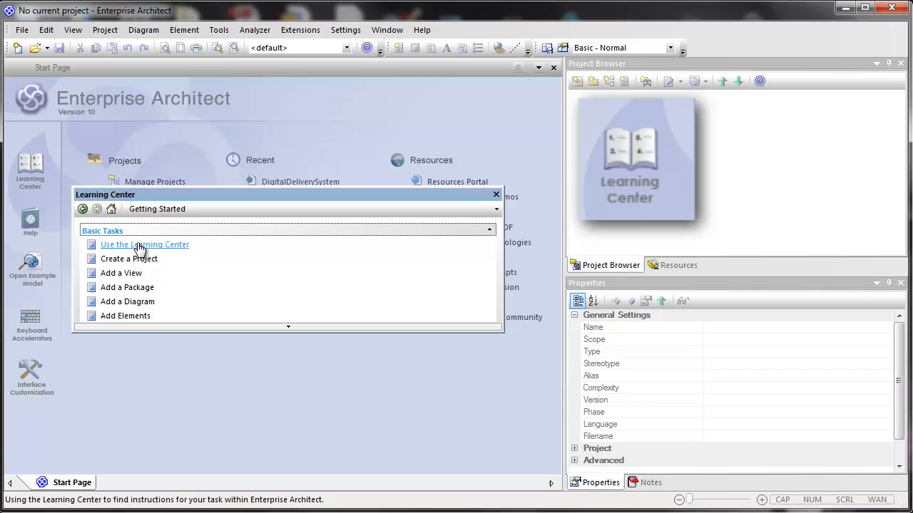
click(144, 245)
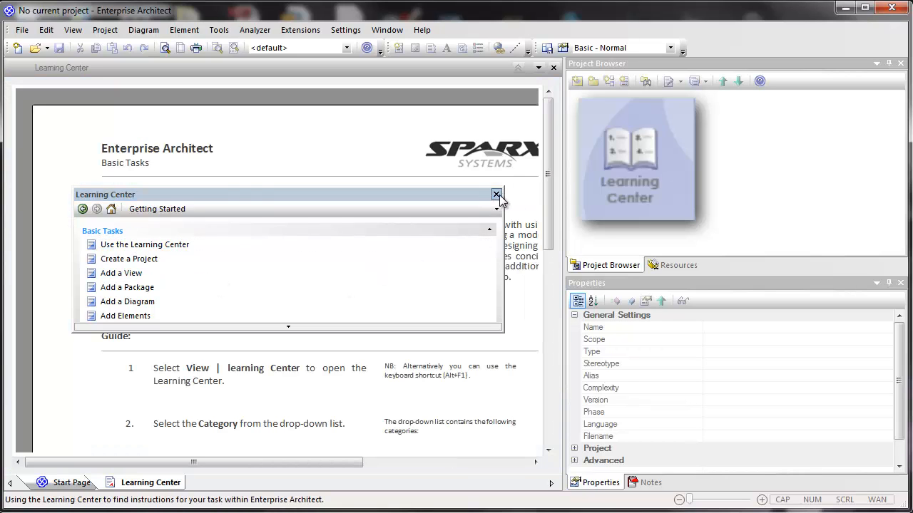
click(497, 195)
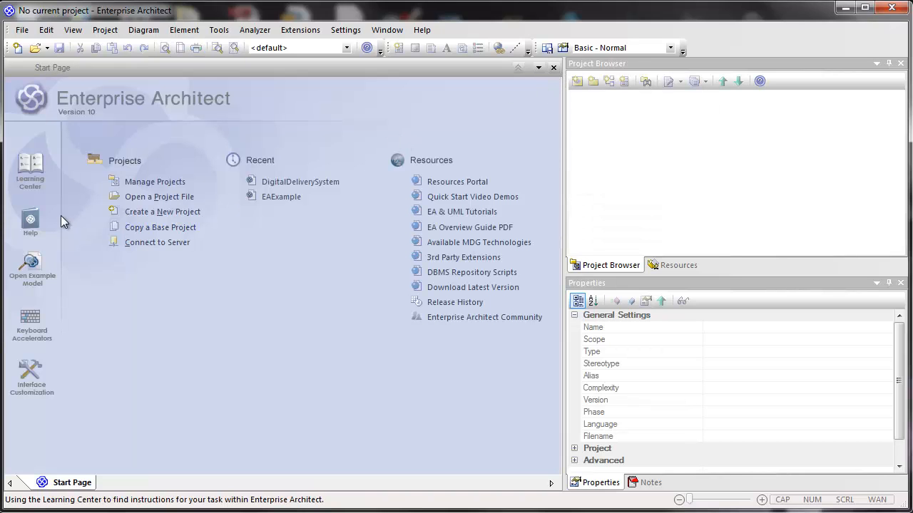
click(30, 221)
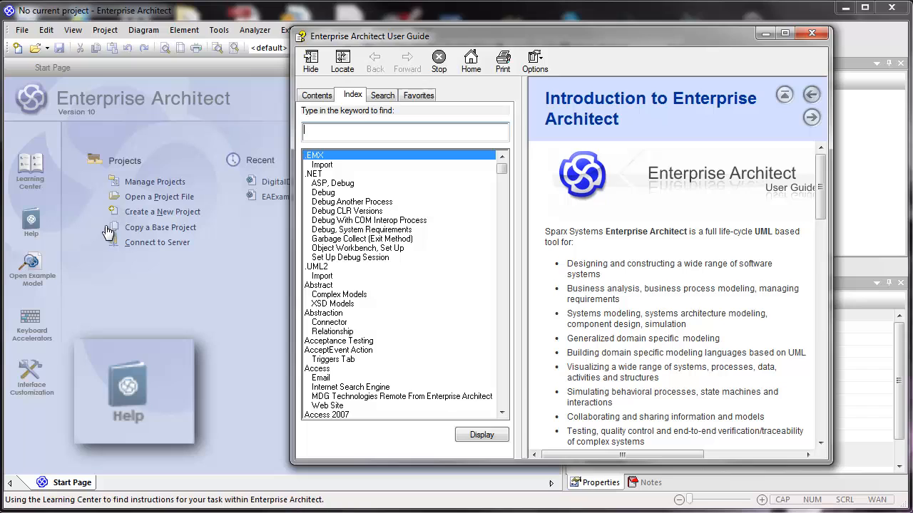
mouse_move(816, 18)
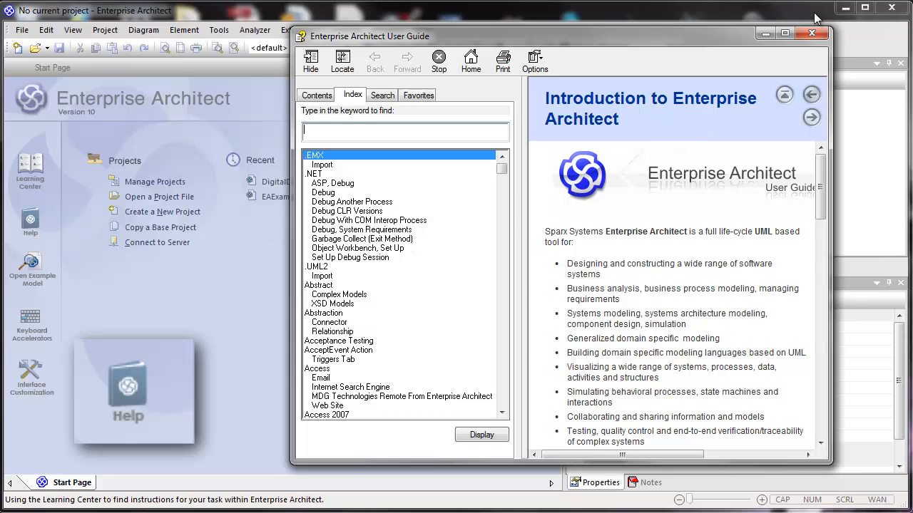
click(812, 33)
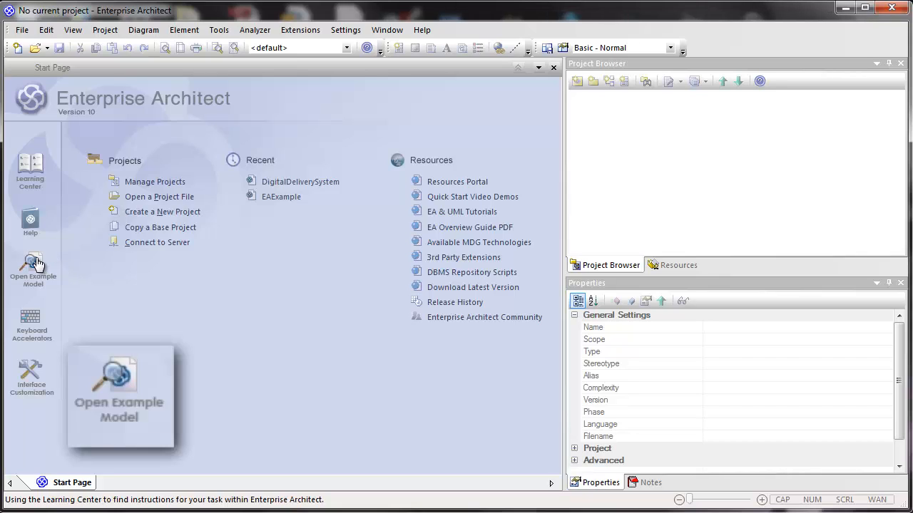
mouse_move(64, 275)
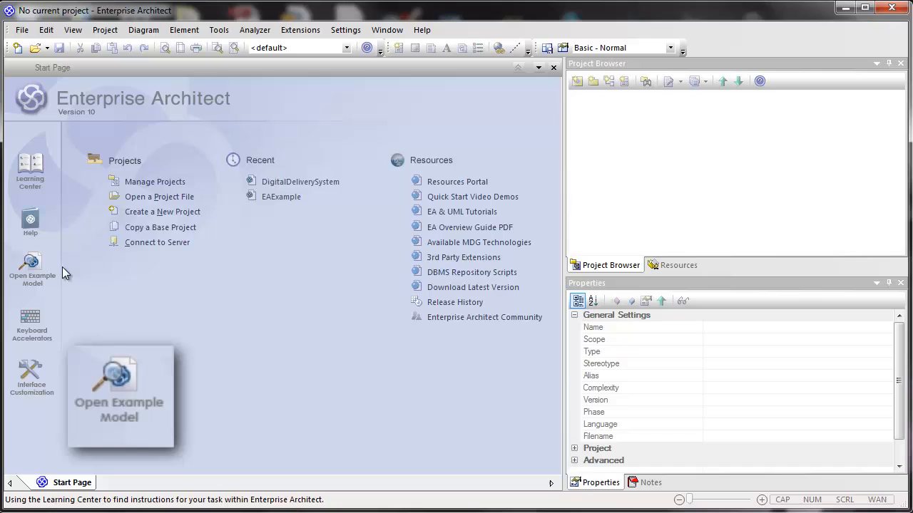
mouse_move(34, 269)
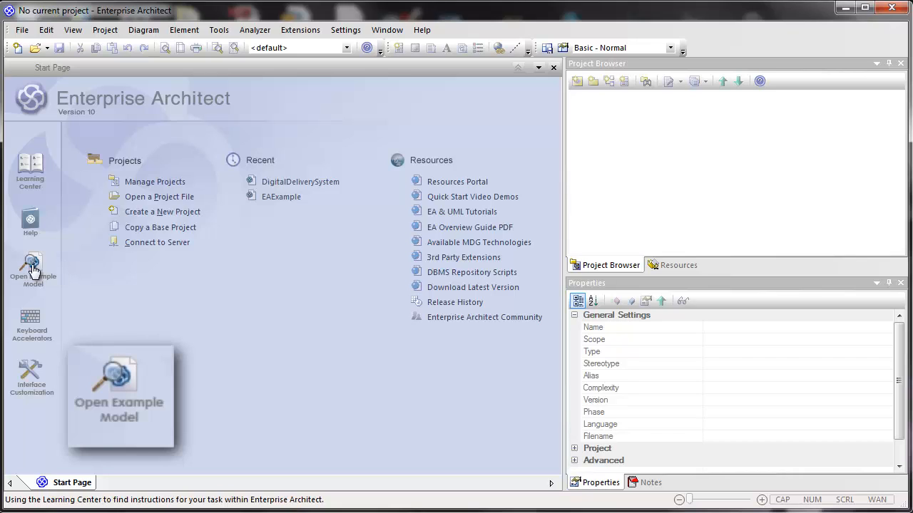
Step: Open the example model's Database Engineering package, then review the keyboard shortcuts list
click(30, 267)
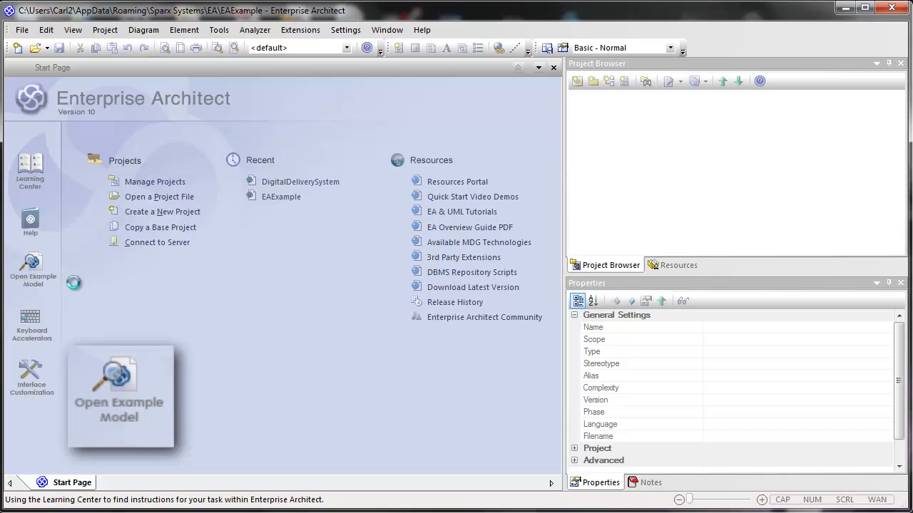
click(120, 396)
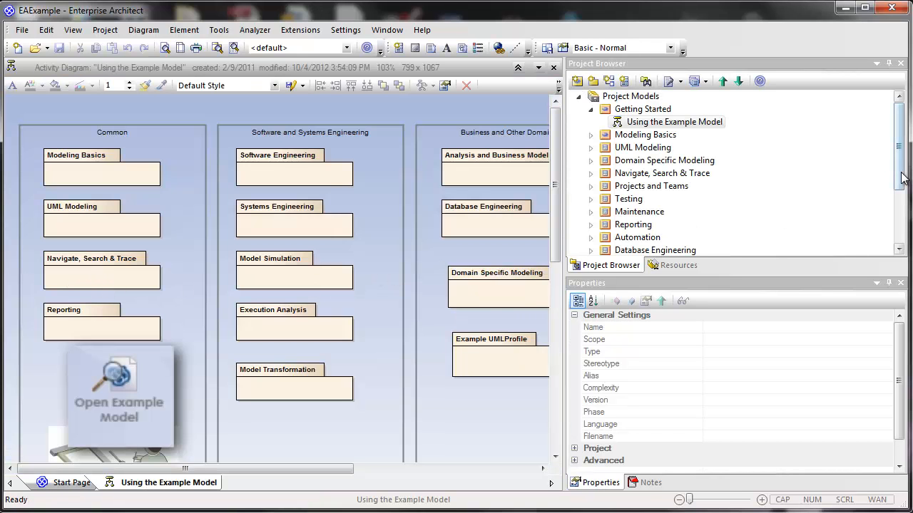
scroll(down, 3)
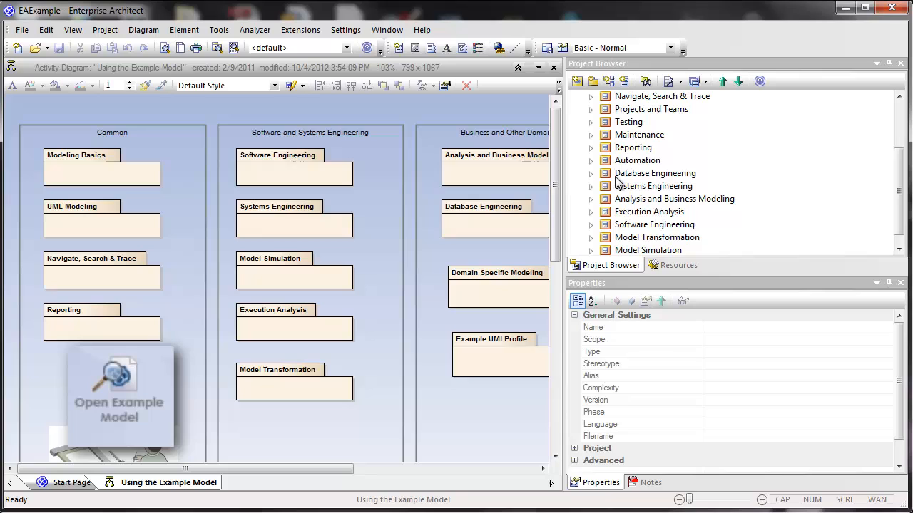
click(591, 173)
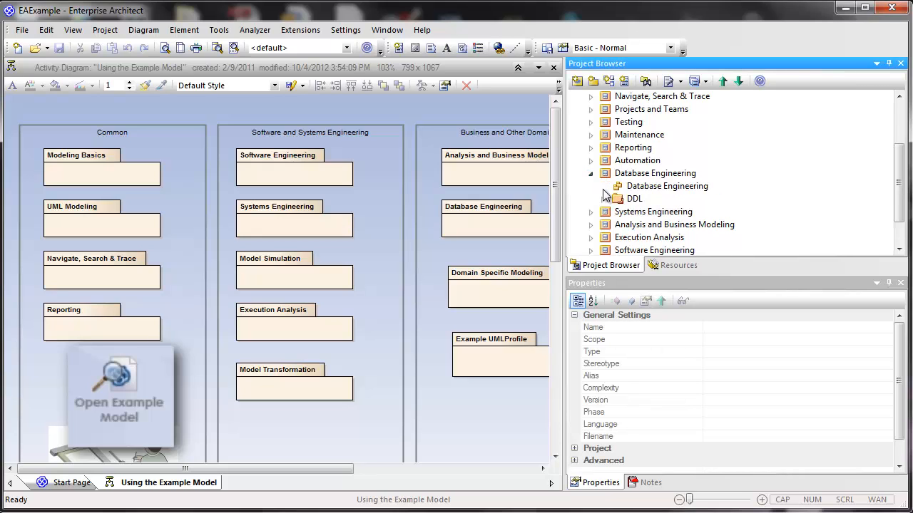
double_click(667, 185)
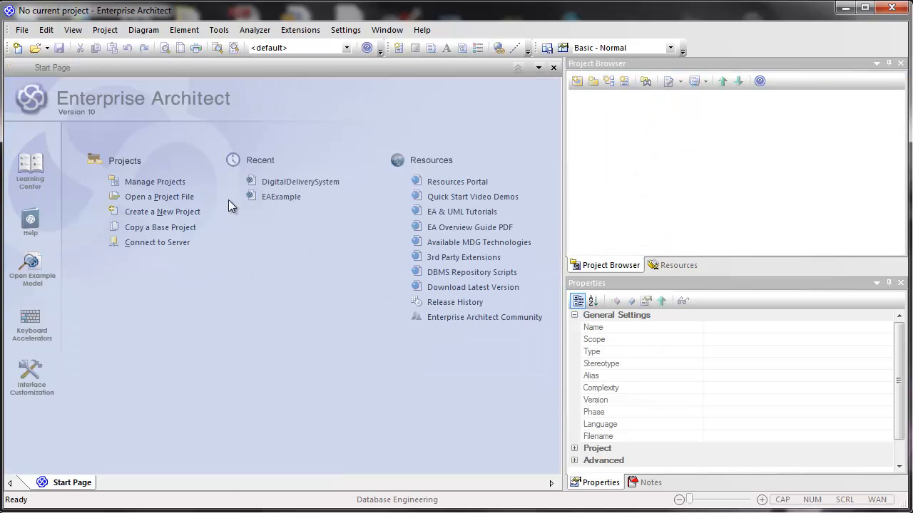
mouse_move(235, 340)
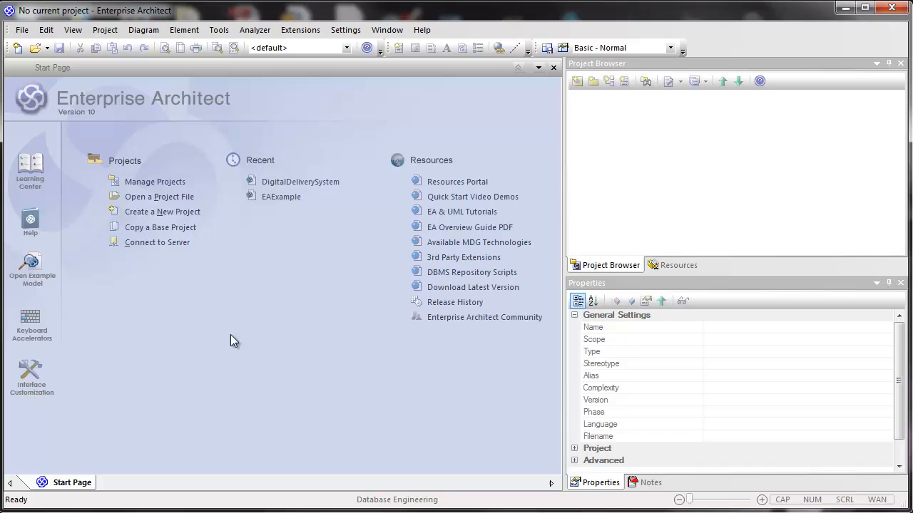
mouse_move(278, 307)
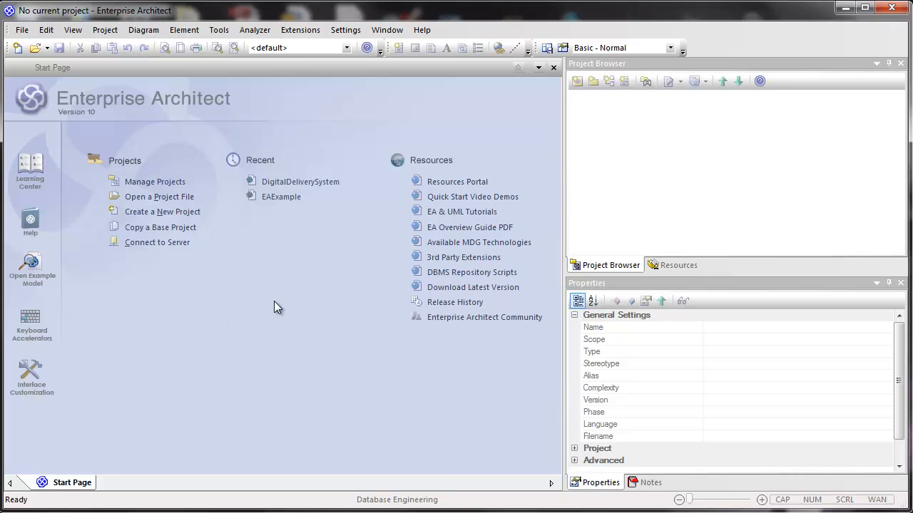
mouse_move(171, 341)
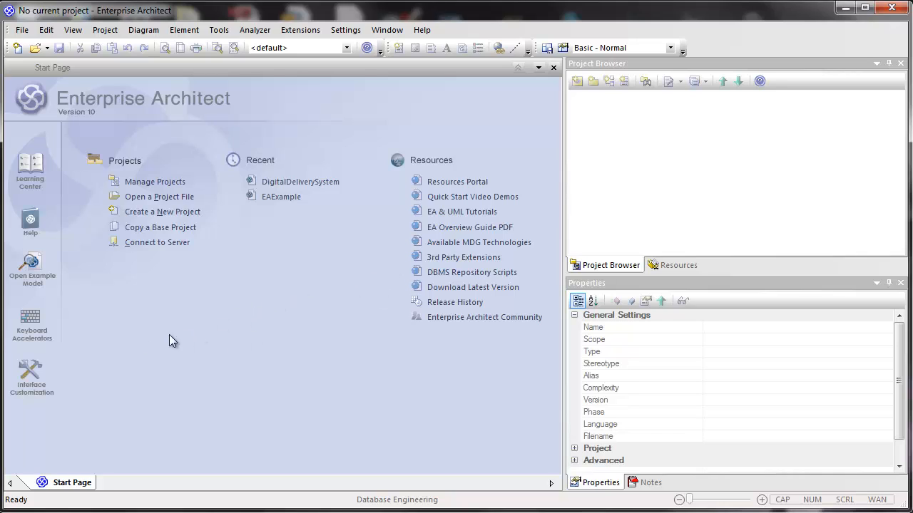
click(30, 322)
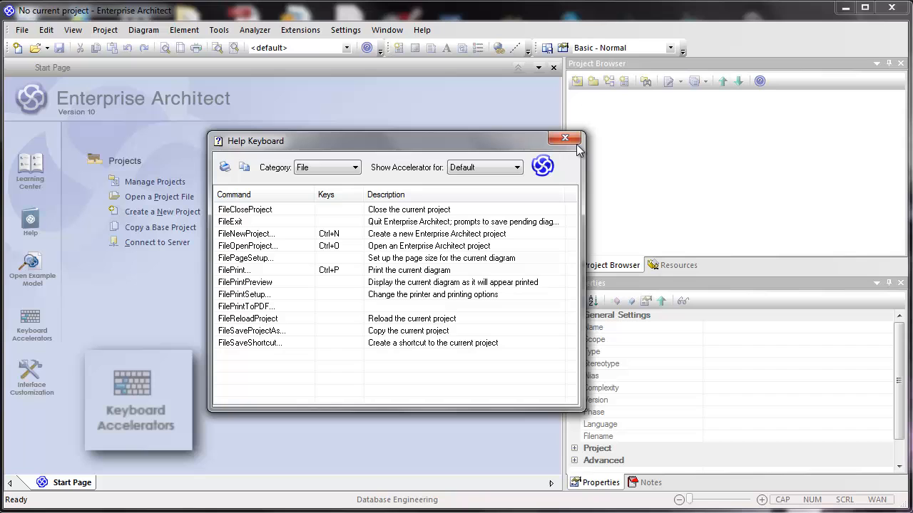
click(566, 137)
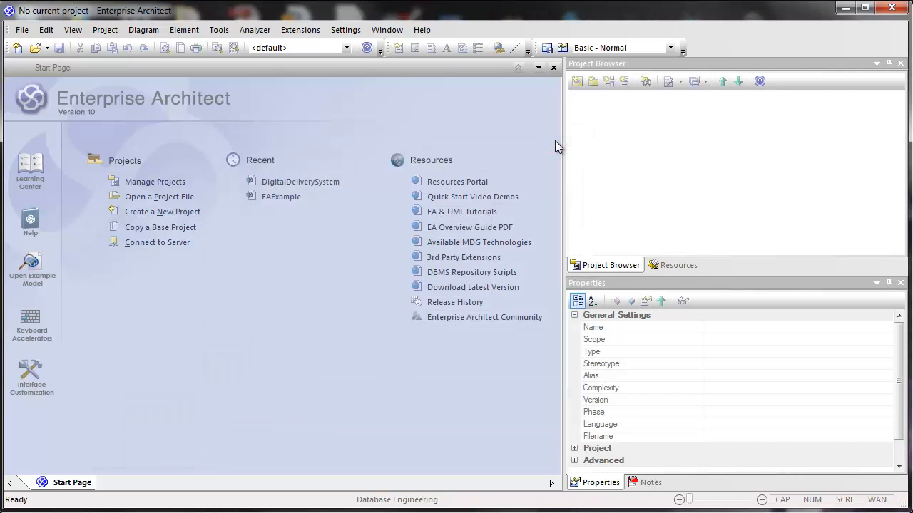
mouse_move(32, 371)
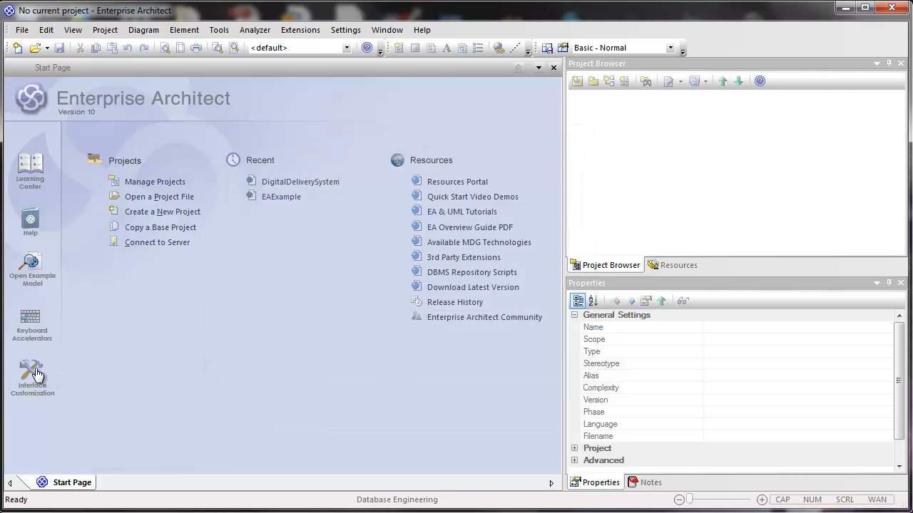
Step: Step through the customization wizard and return to Select a Command Set with Software Engineering
click(32, 375)
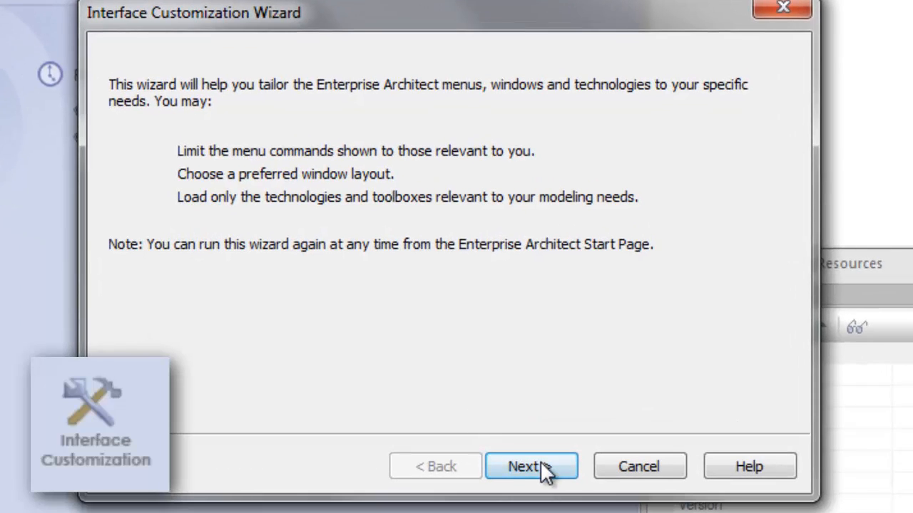
click(530, 467)
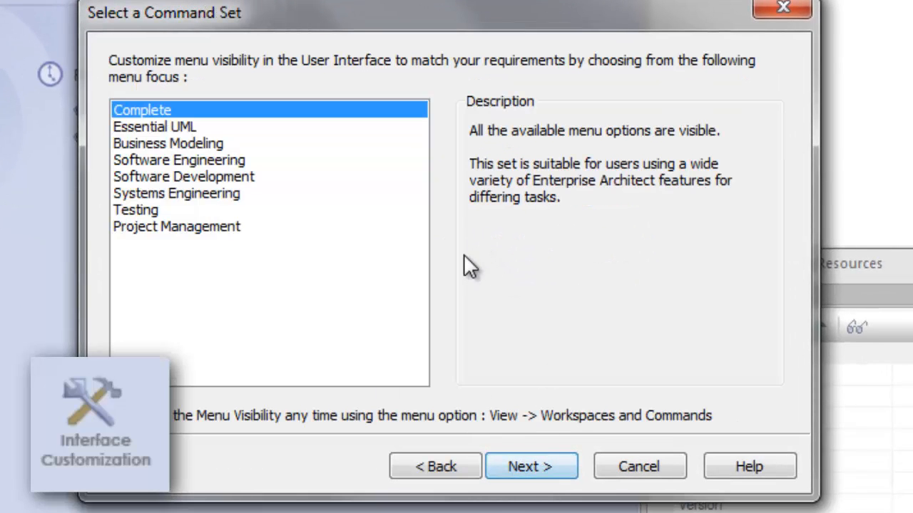
click(530, 467)
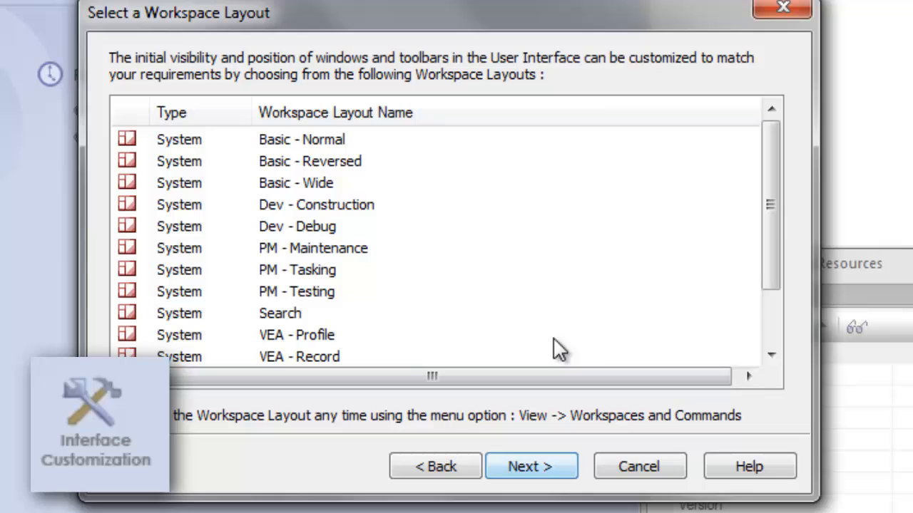
scroll(down, 3)
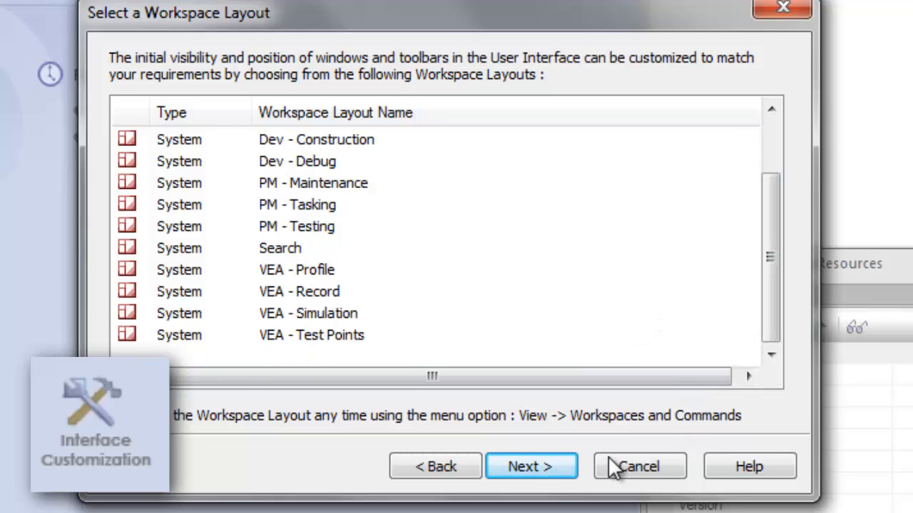
click(531, 467)
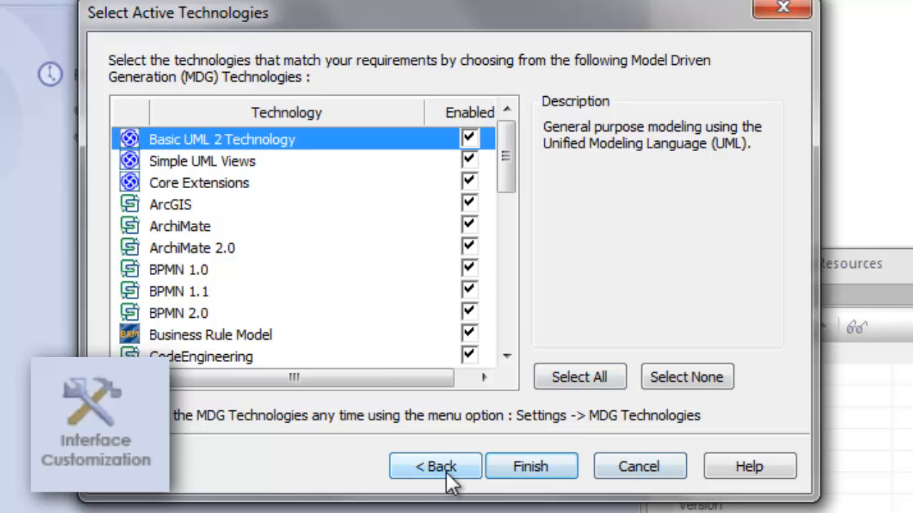
click(435, 466)
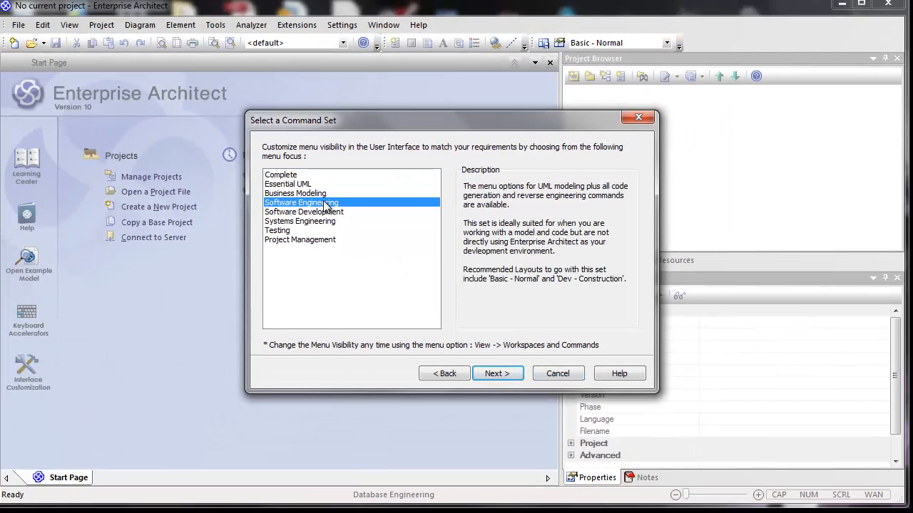
mouse_move(497, 373)
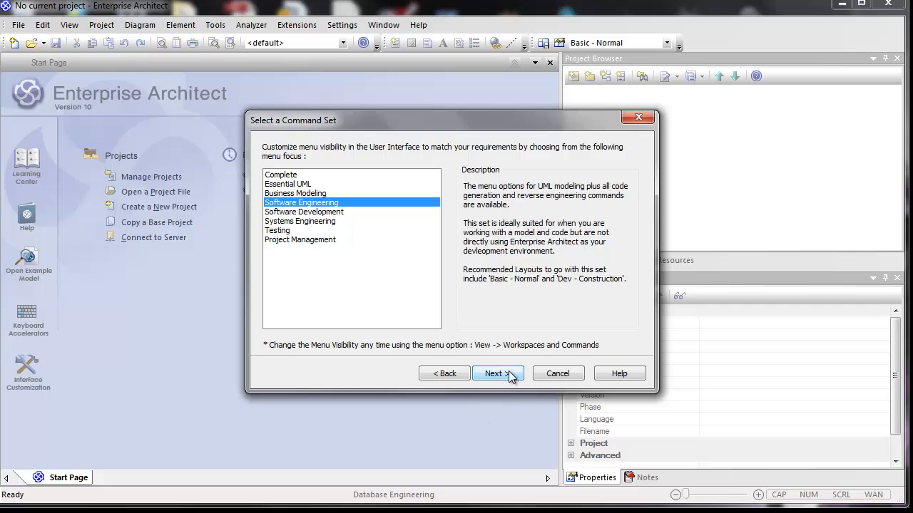